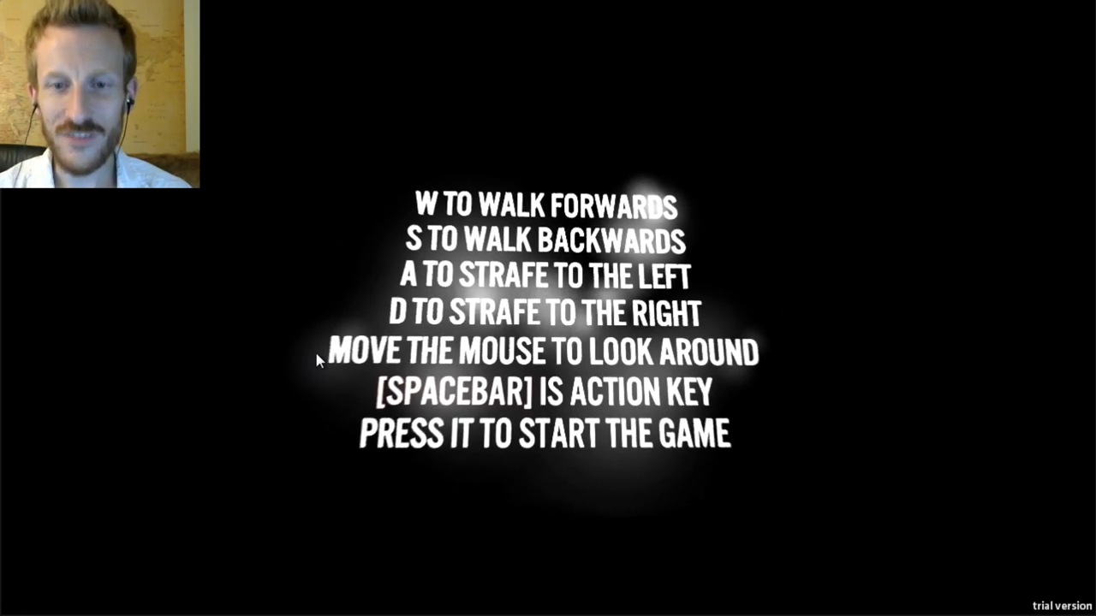
key("space")
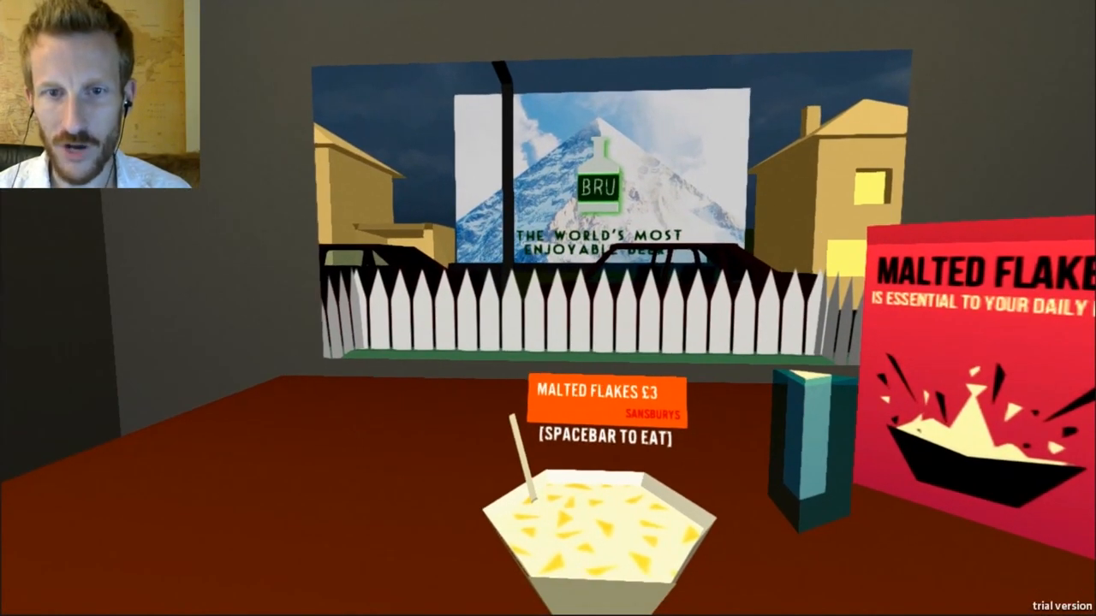
key("space")
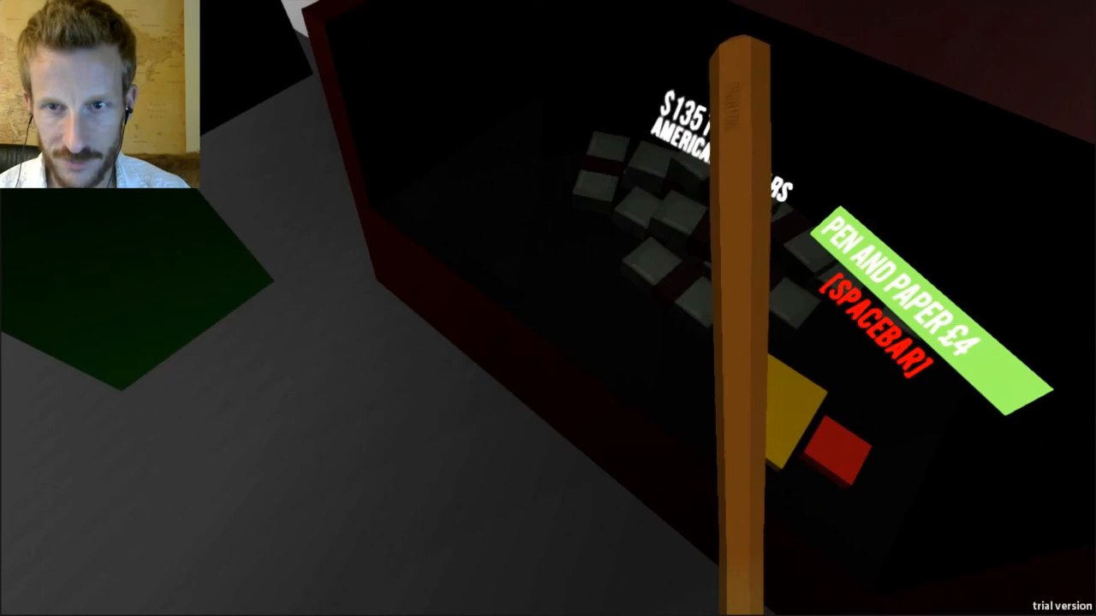
key("space")
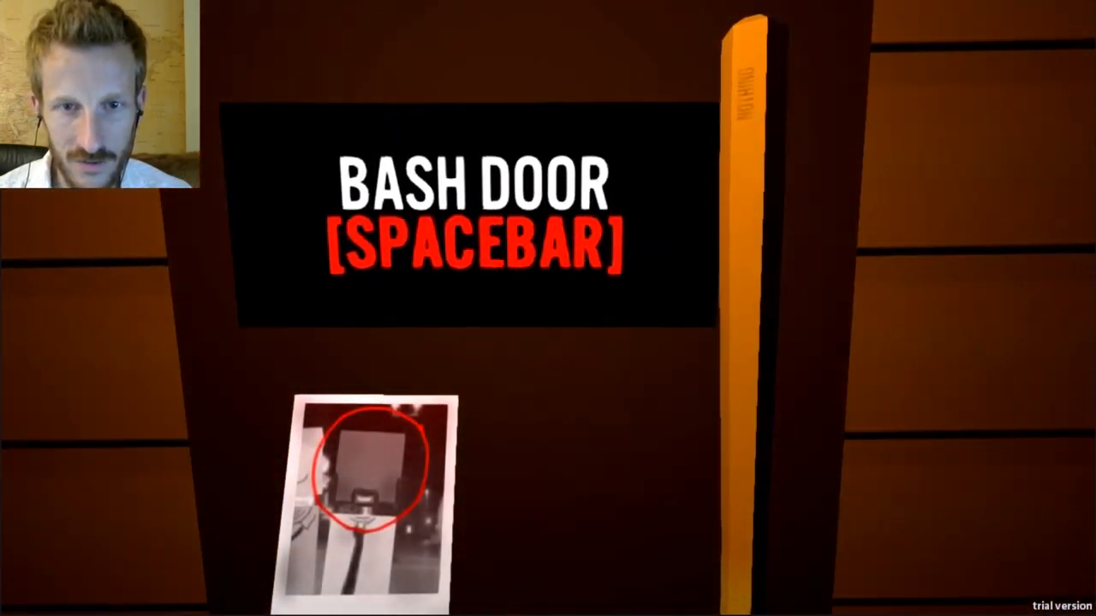
key("space")
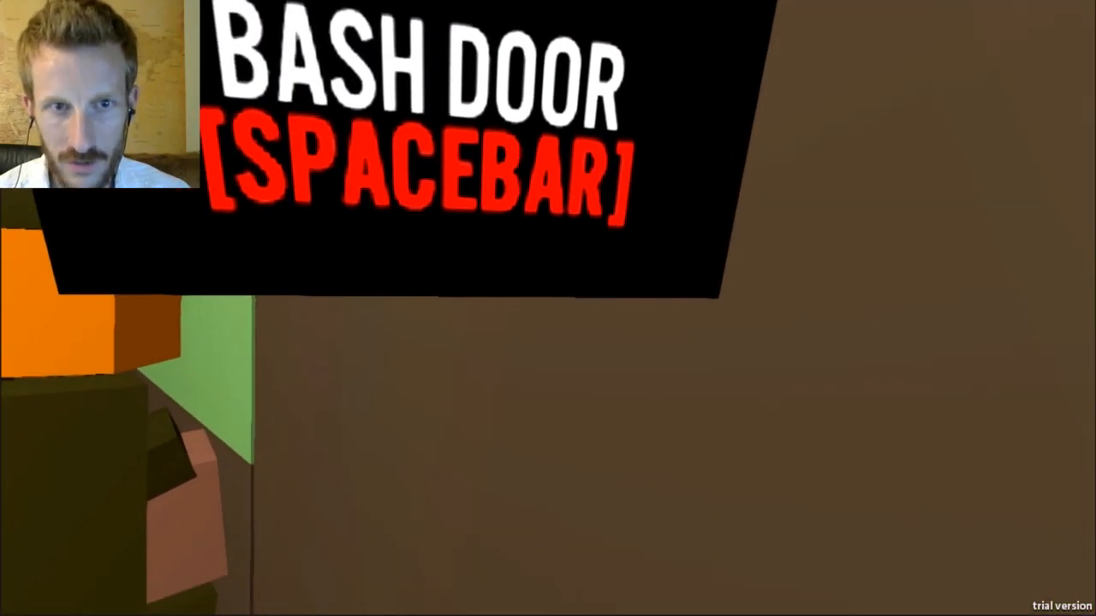
key("space")
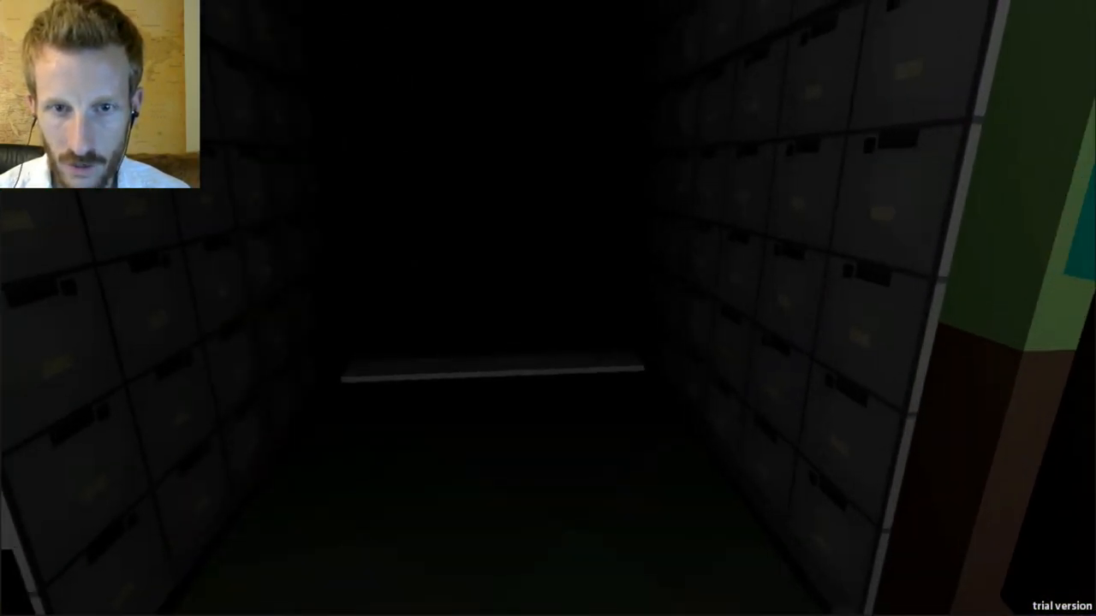